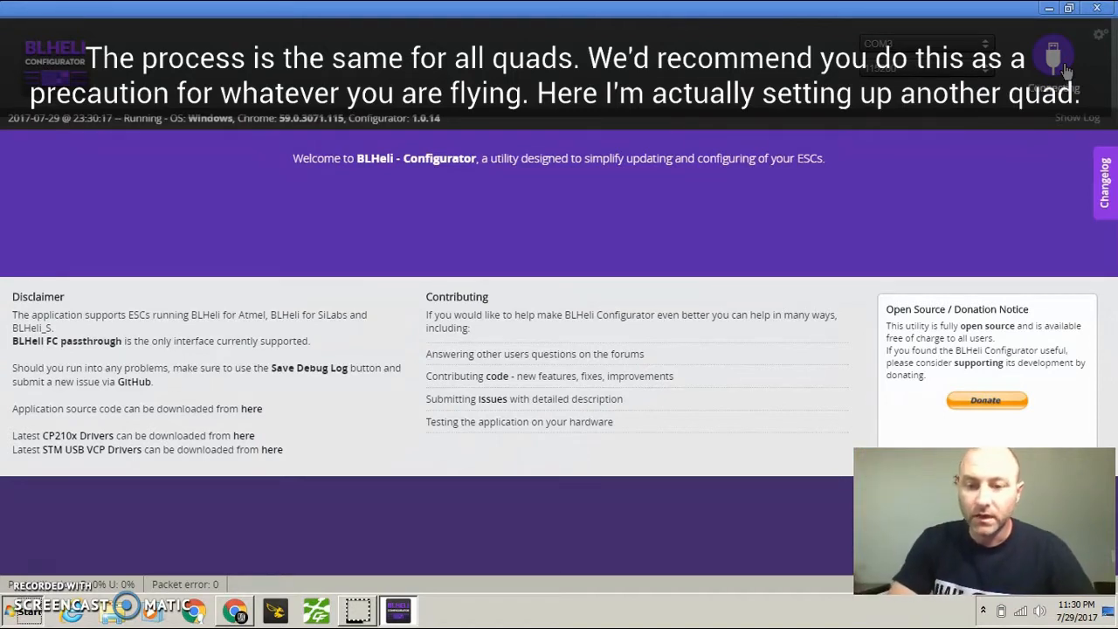
- Read the current setup from the connected ESCs to show parameters for ESC 1 and 2
left_click(1053, 56)
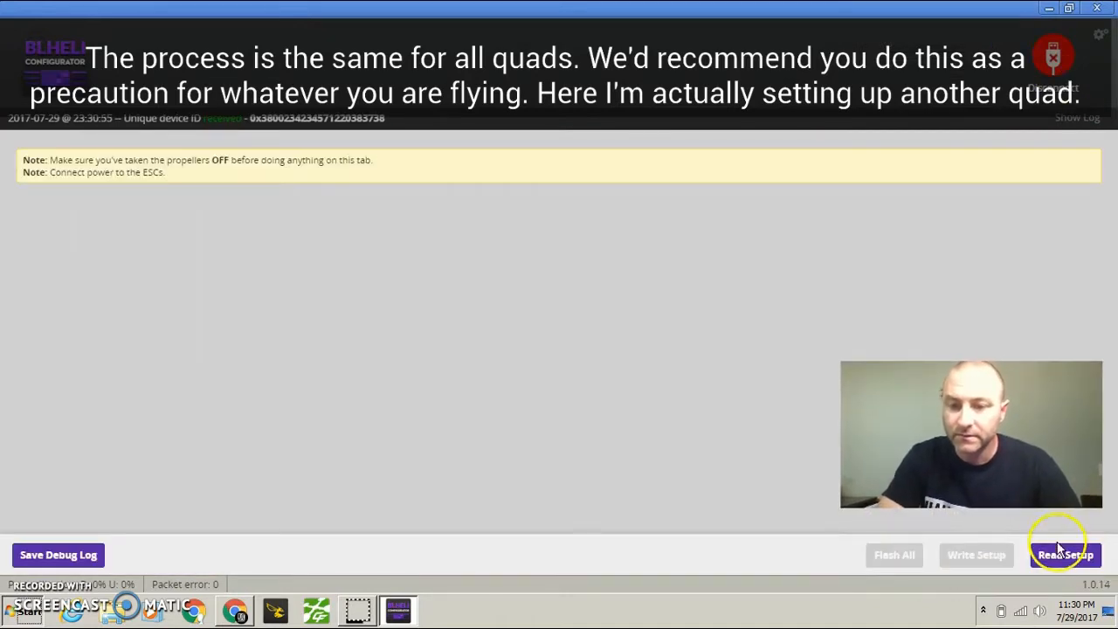
left_click(1066, 556)
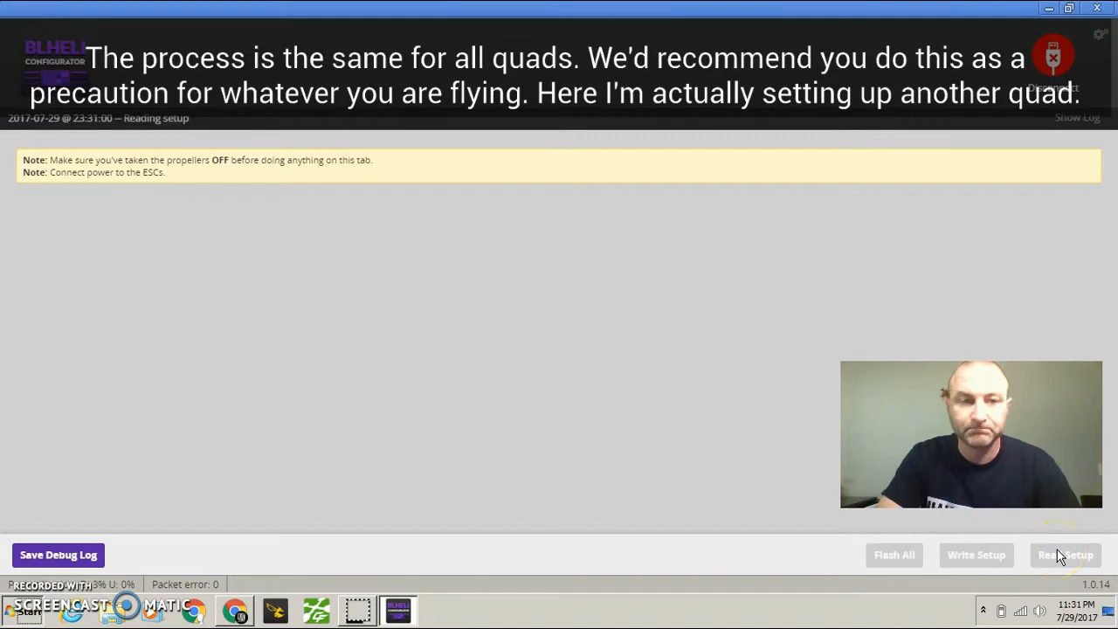
left_click(1066, 555)
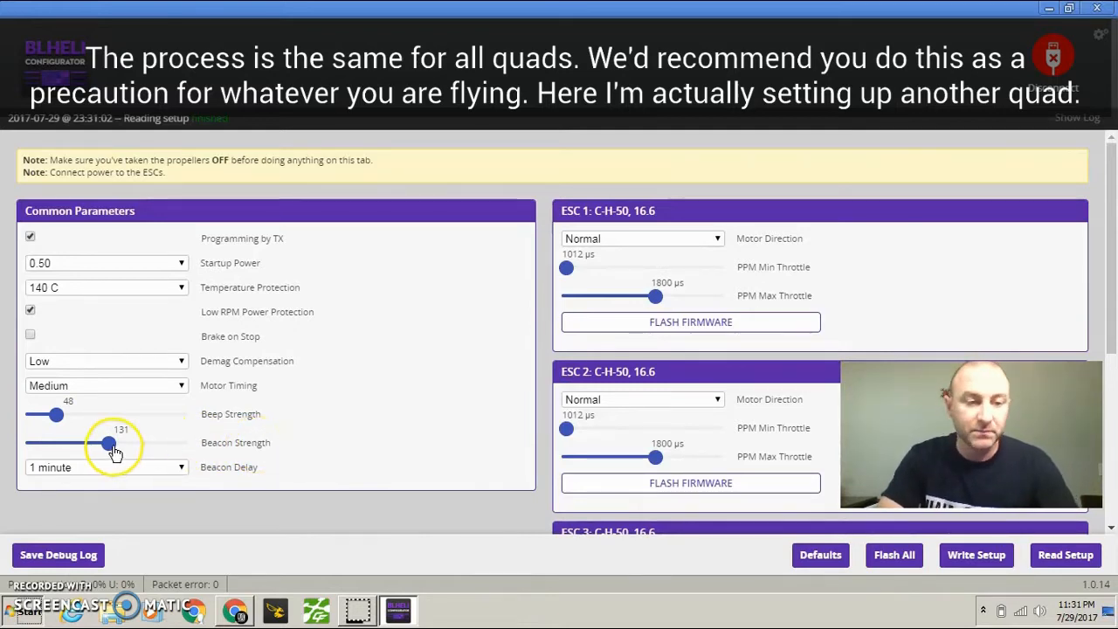
- Set Beacon Strength to its maximum of 255 while keeping Beacon Delay at 1 minute
left_click_drag(106, 444, 155, 444)
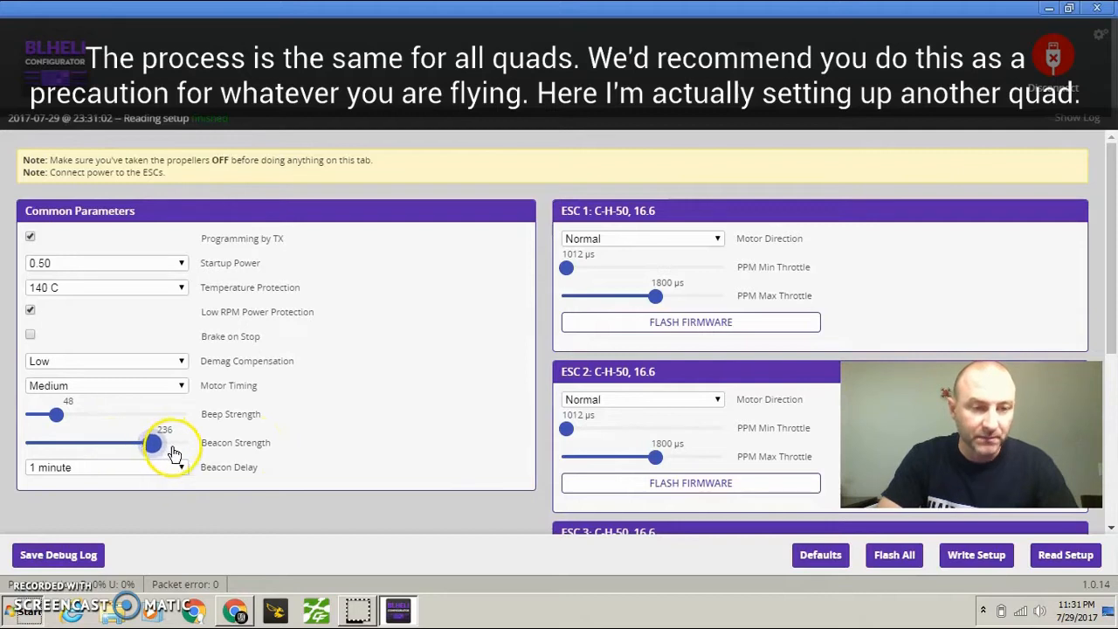
left_click_drag(156, 444, 185, 444)
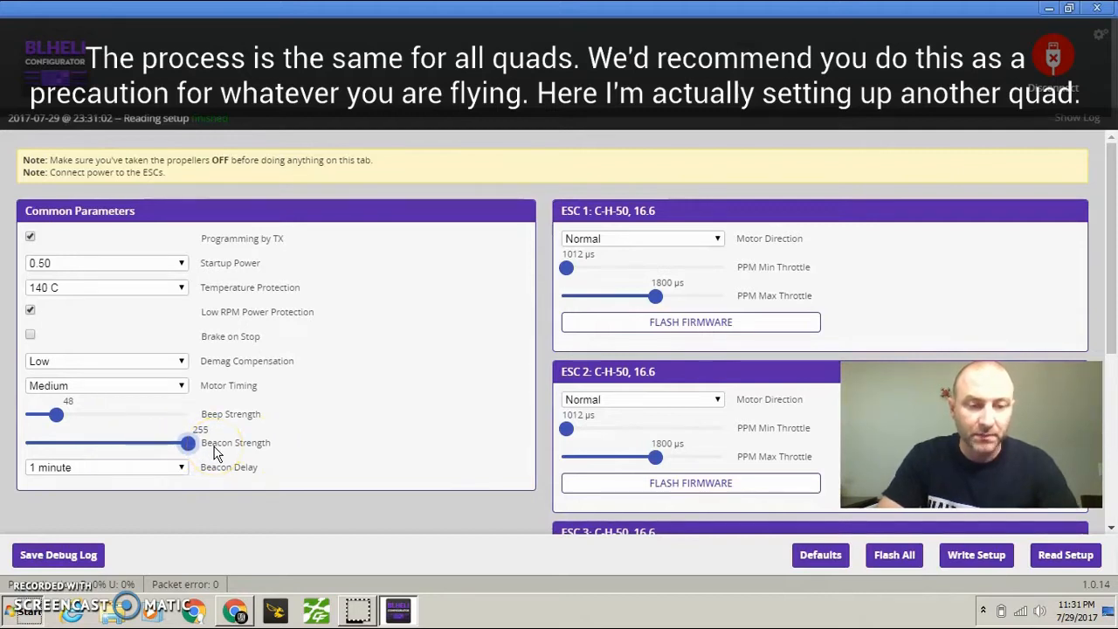
mouse_move(428, 568)
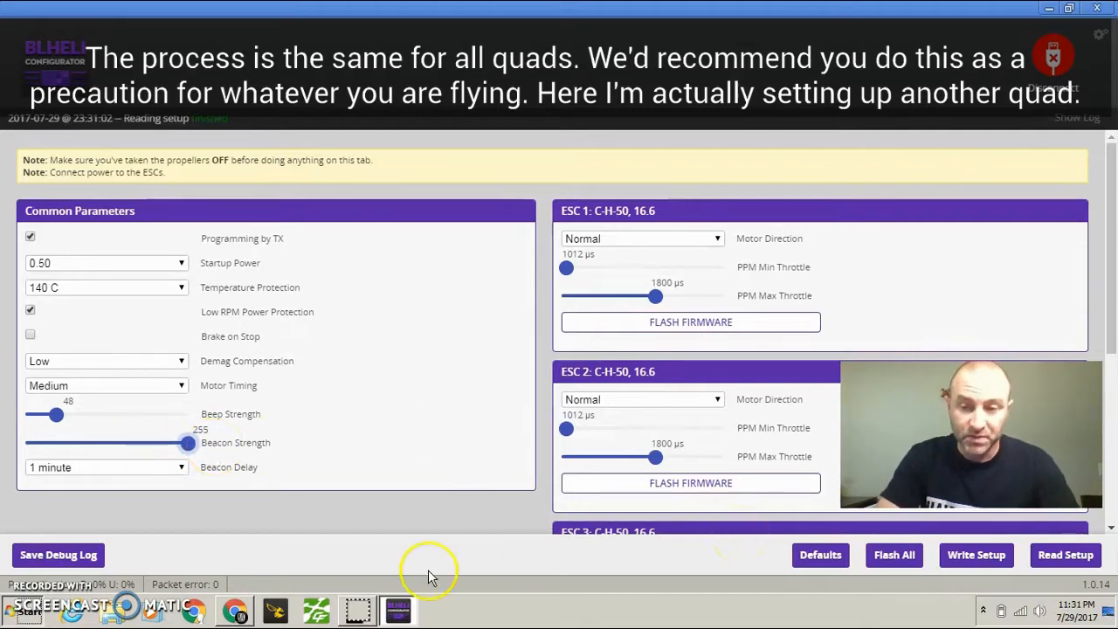
left_click(105, 466)
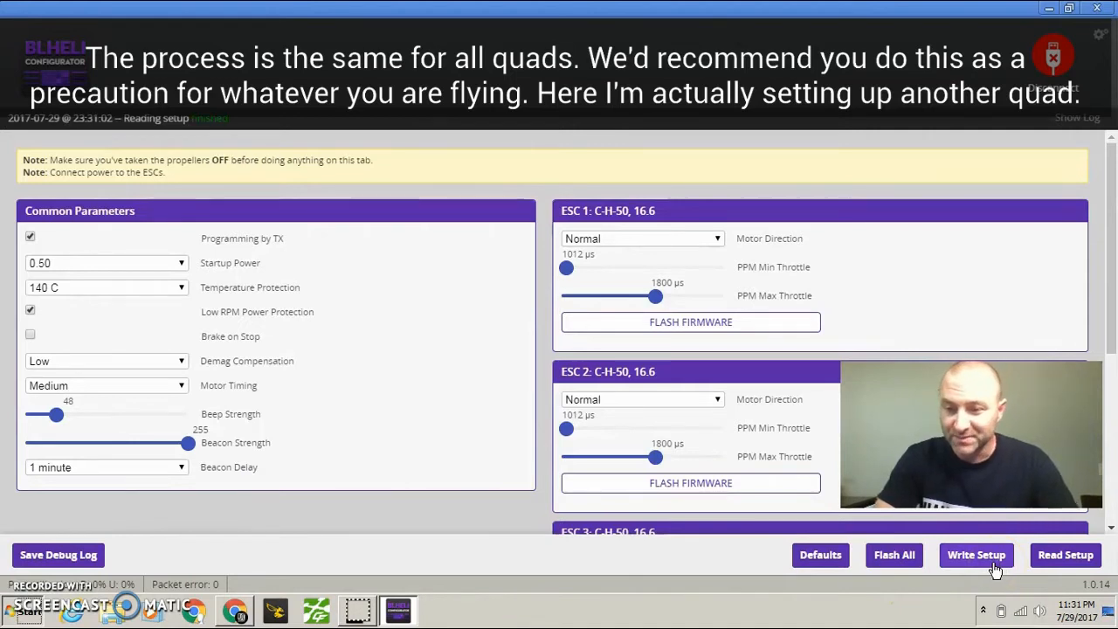
- Write the 255 beacon strength to the ESCs and disconnect back to the welcome page
left_click(975, 555)
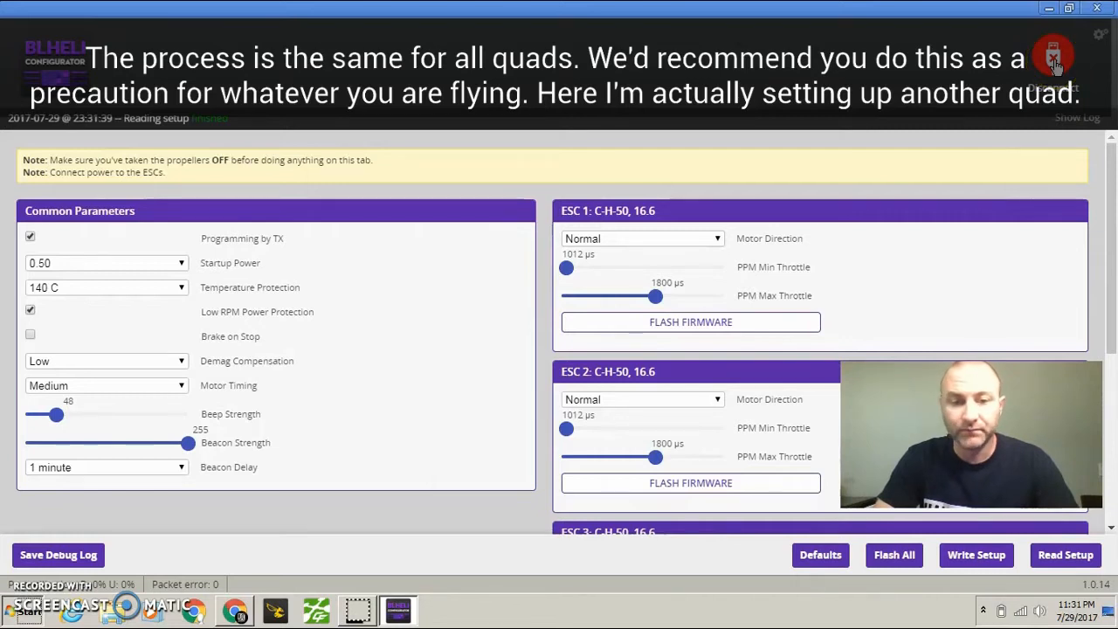
left_click(1053, 57)
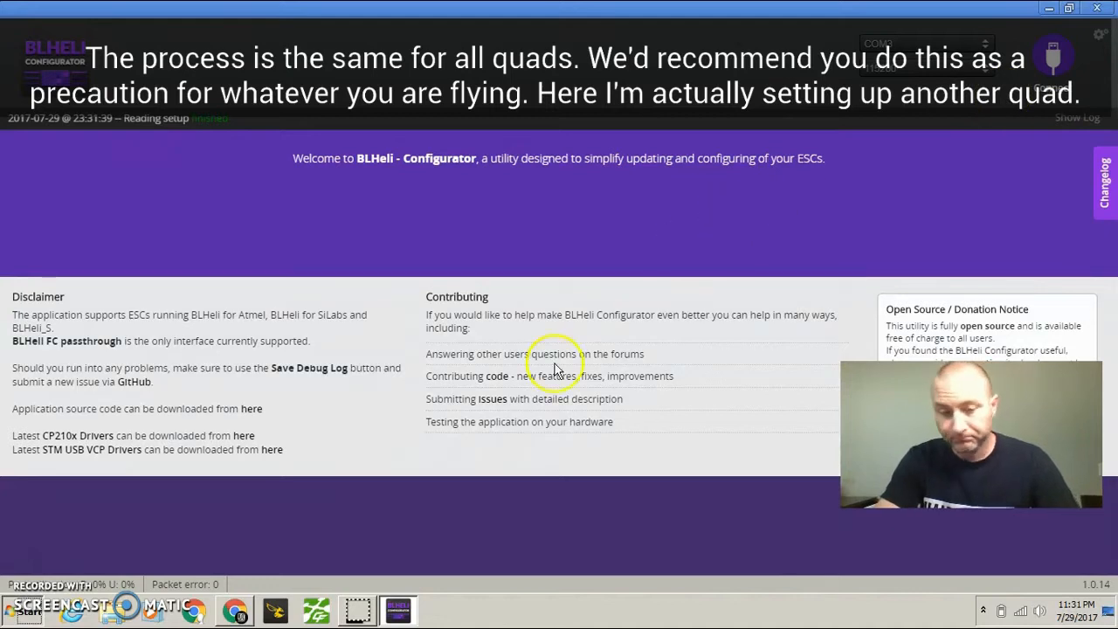
mouse_move(297, 597)
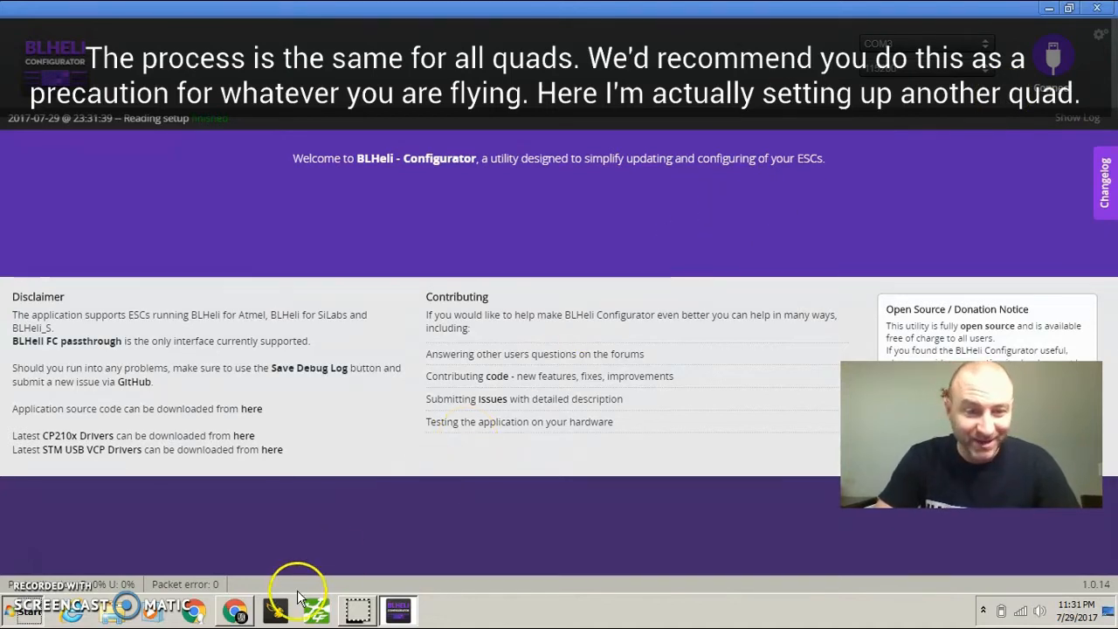
mouse_move(276, 612)
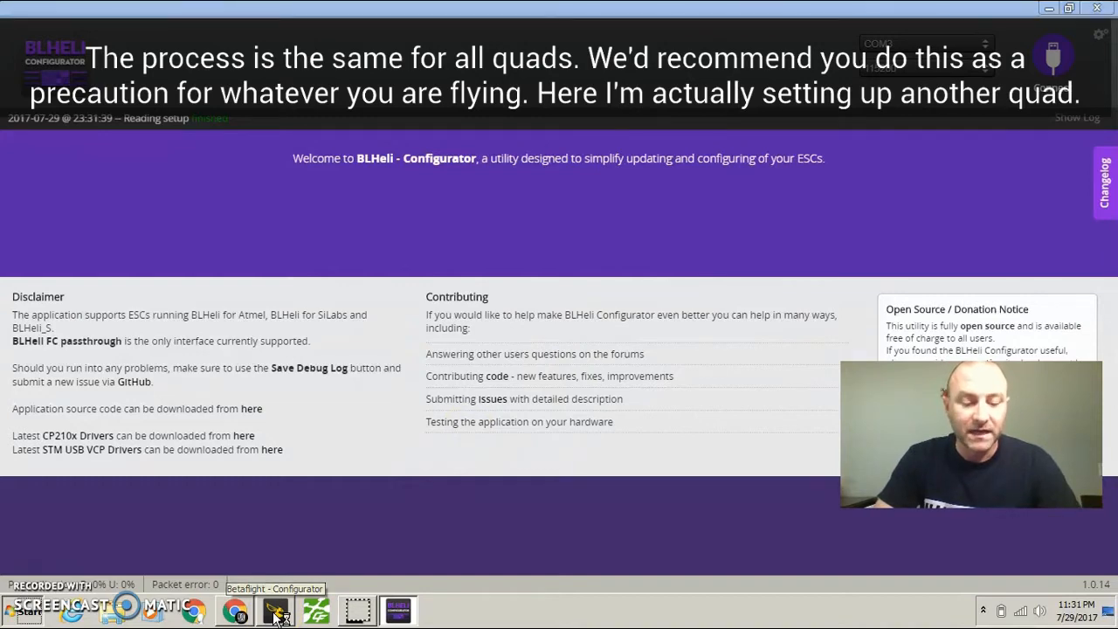
- Query small_angle in the Betaflight CLI, reporting 180 with allowed range 0–180
left_click(274, 608)
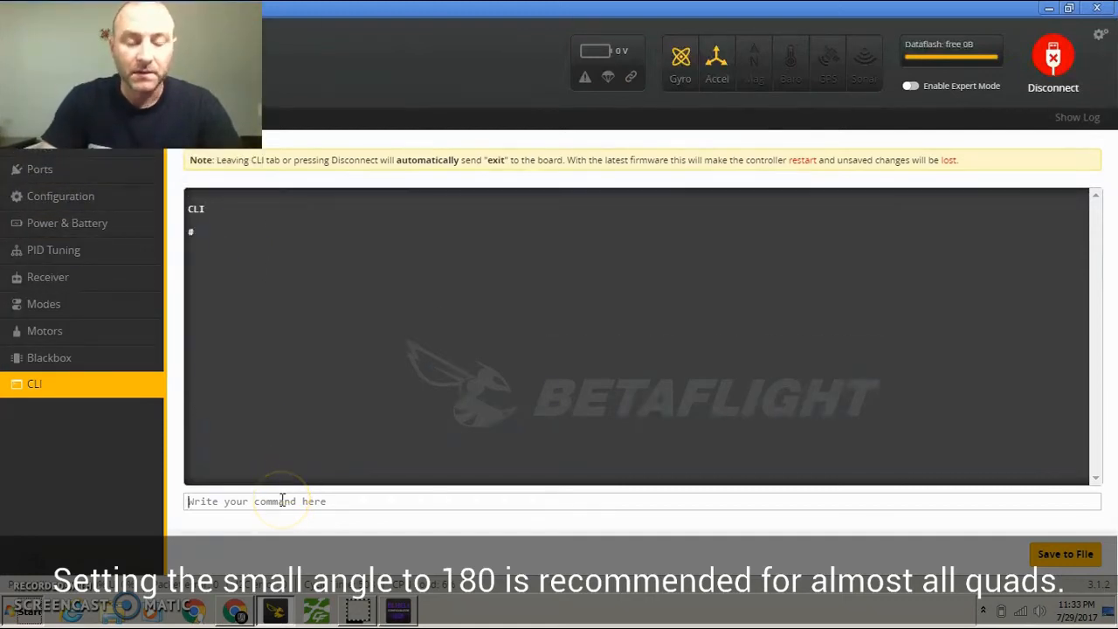
type("s")
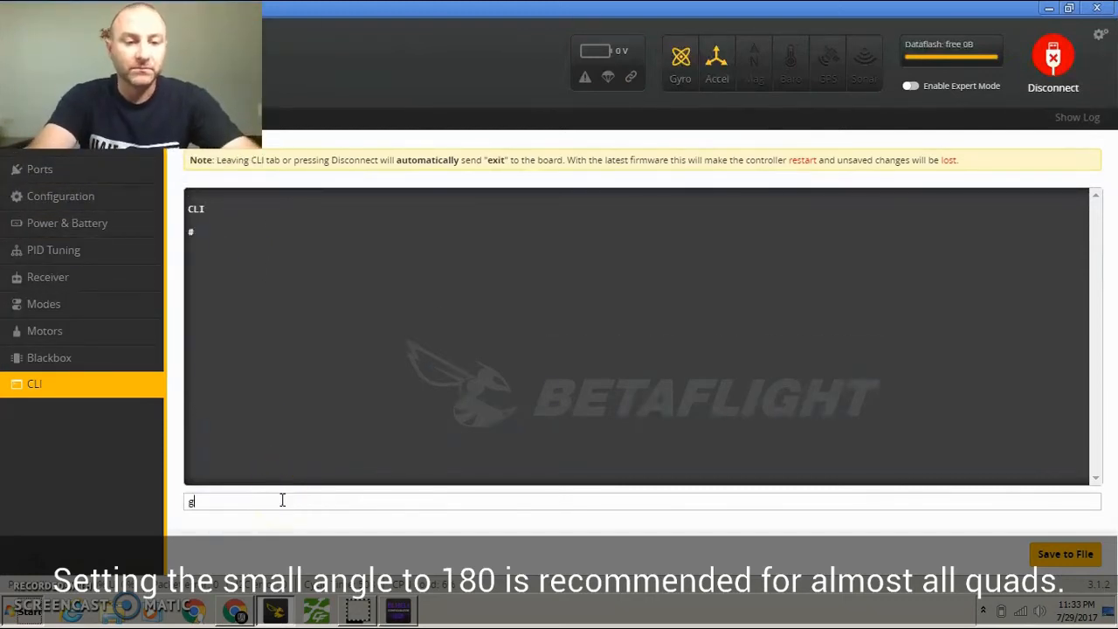
type("et sma")
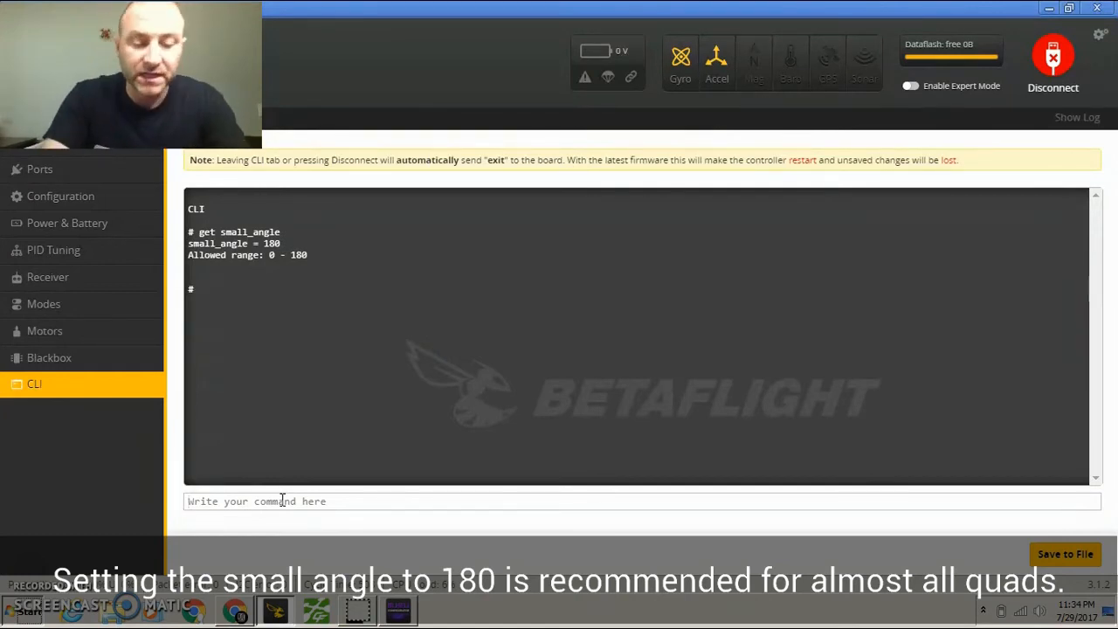
- Set small_angle to 180 in the CLI and save the flight controller configuration
type("set")
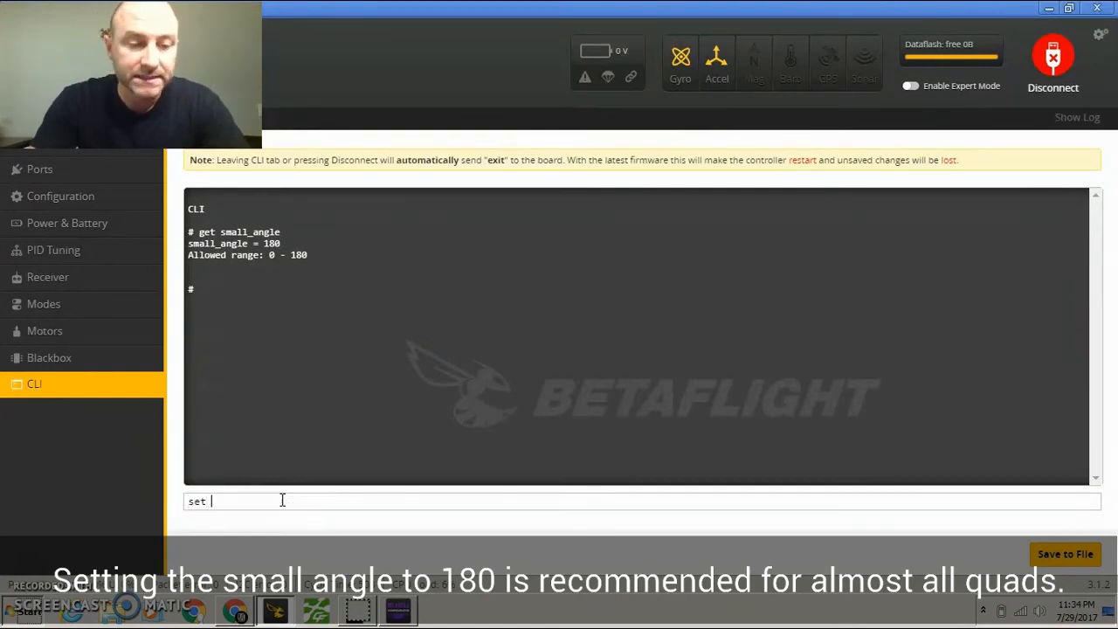
type("small_an")
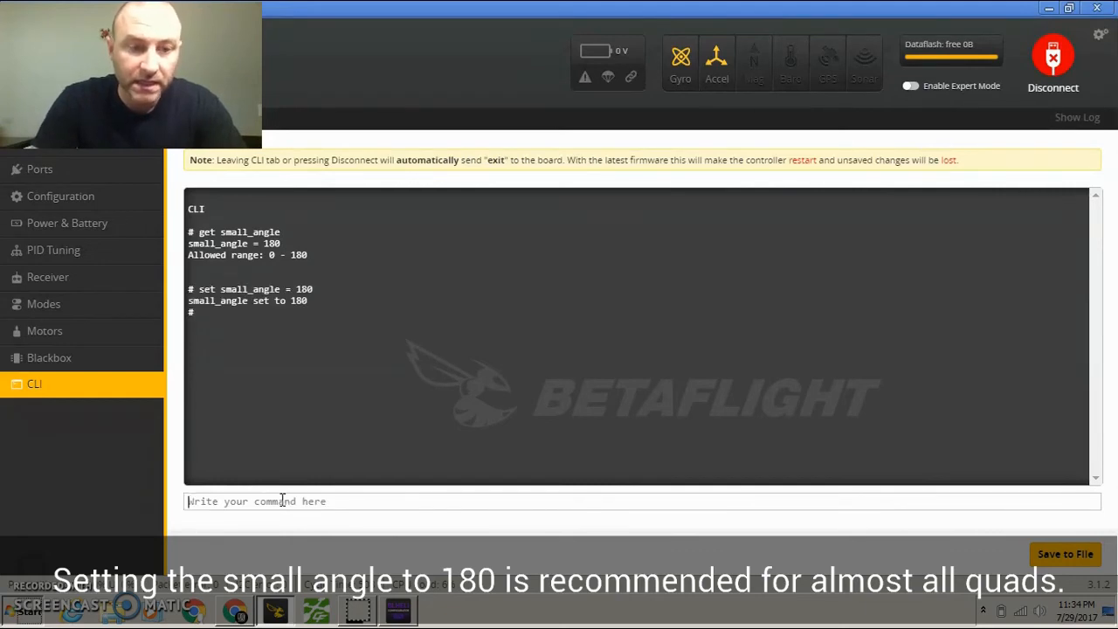
type("save")
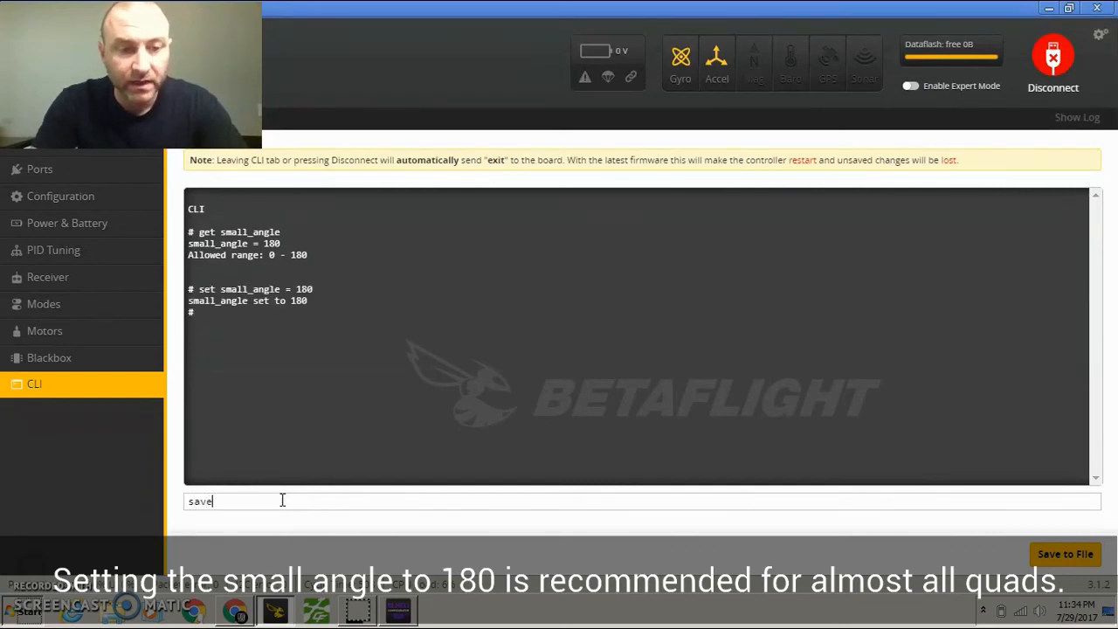